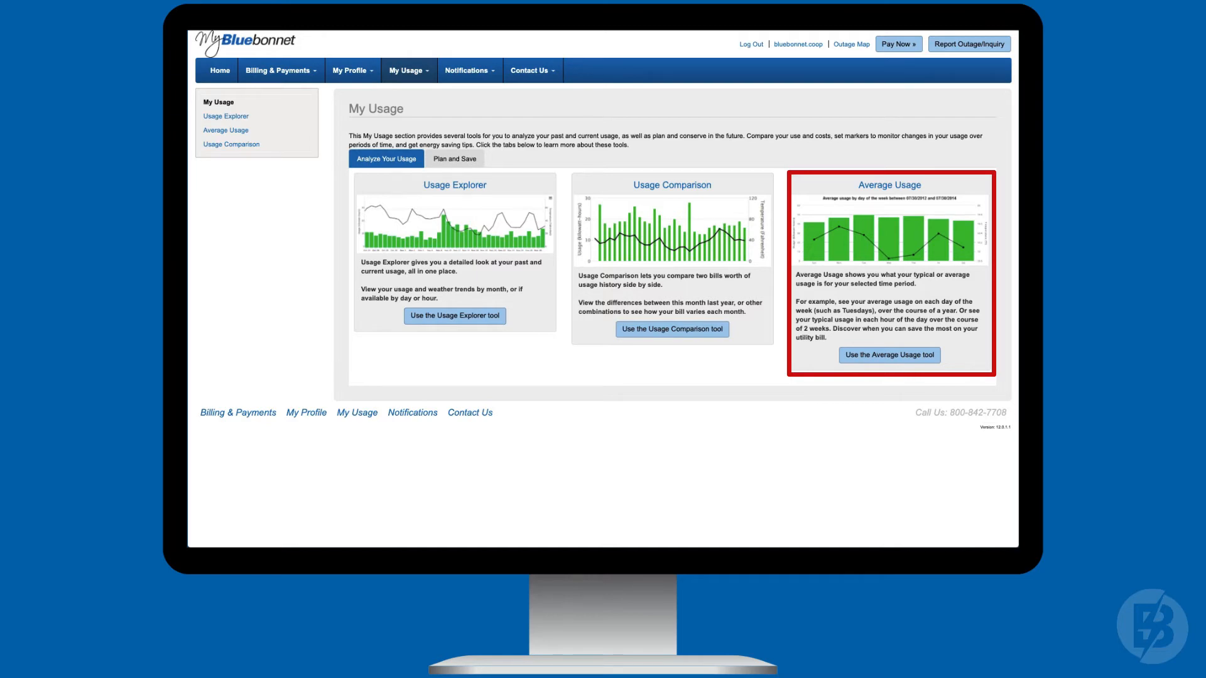
Show daily usage May 10 to June 10, 2020 in Usage Explorer with average temperature line.
left_click(453, 316)
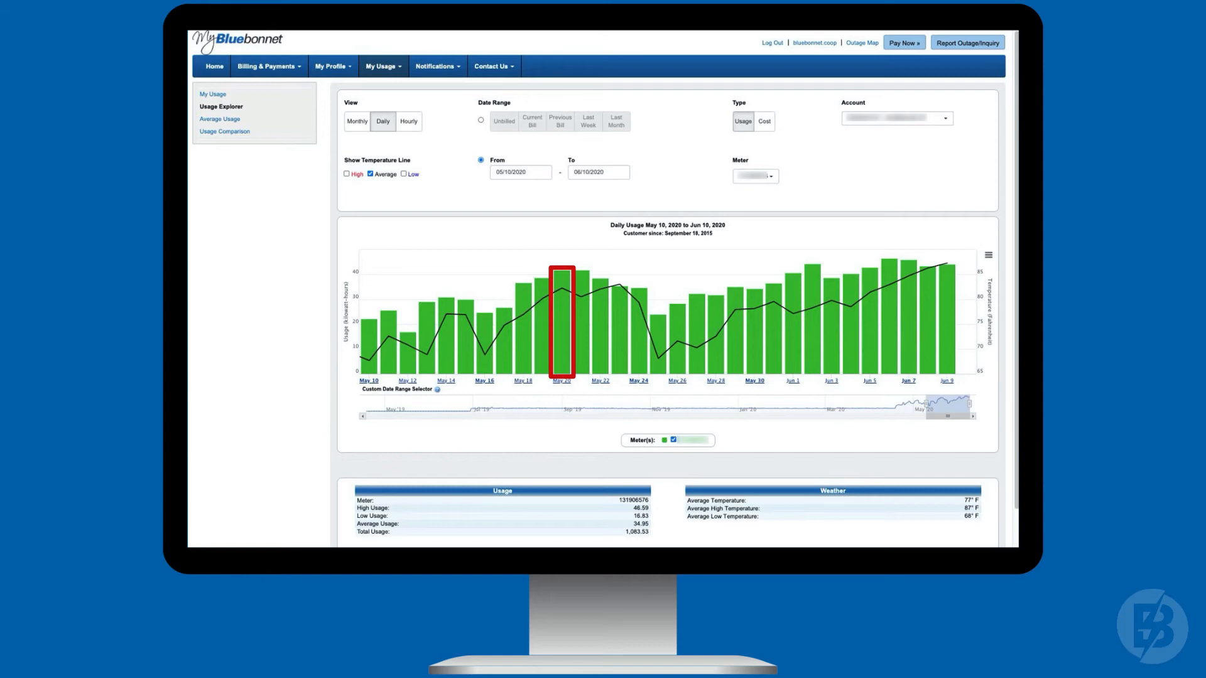
Show monthly average usage by billing period, April 2019 through June 2020, in Average Usage.
left_click(219, 120)
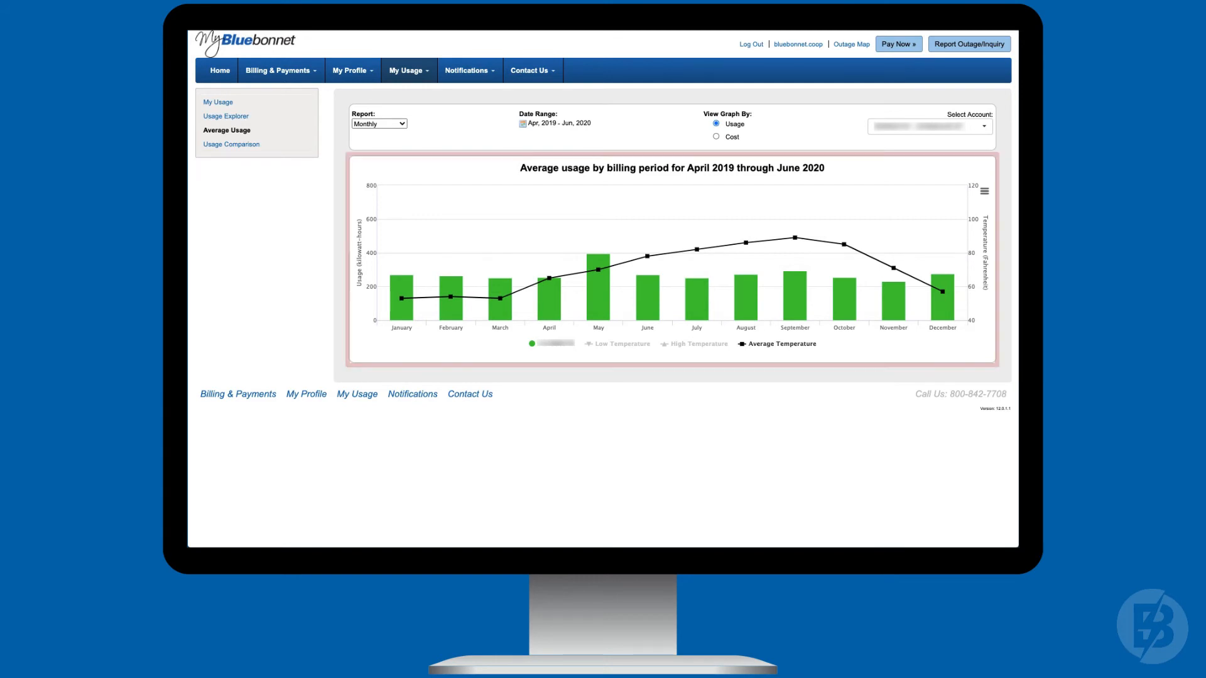
Compare April vs May 2020 bills in Usage Comparison, then return to the home dashboard.
left_click(231, 144)
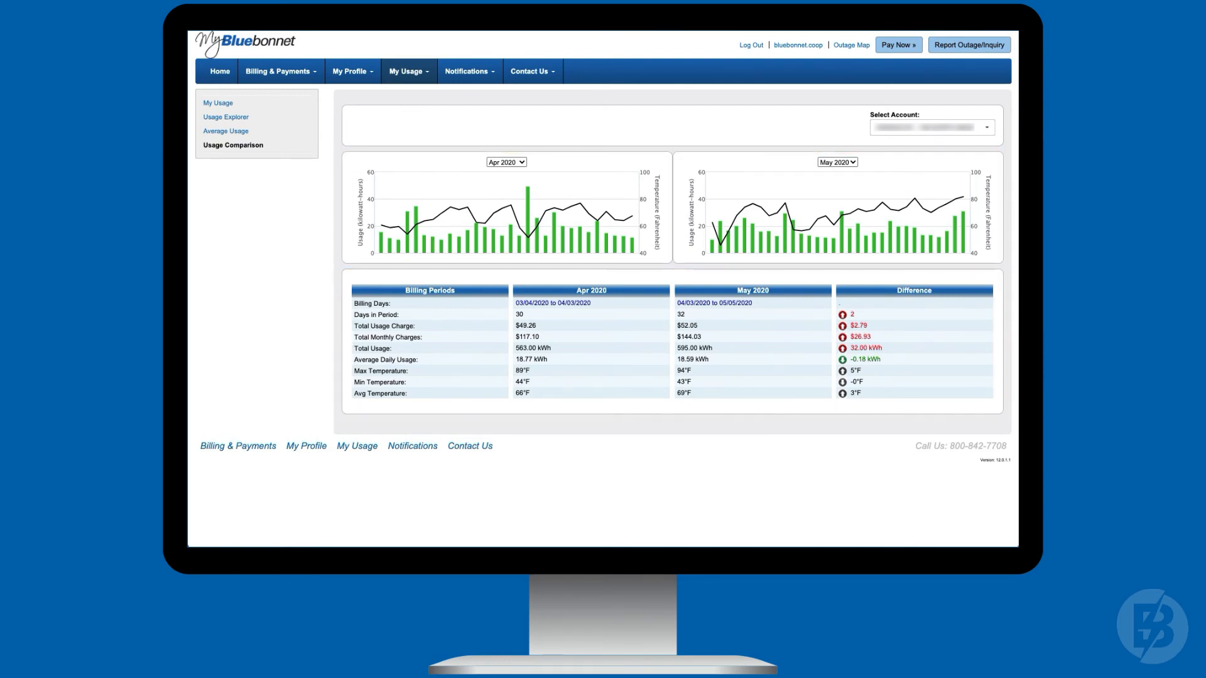
left_click(218, 71)
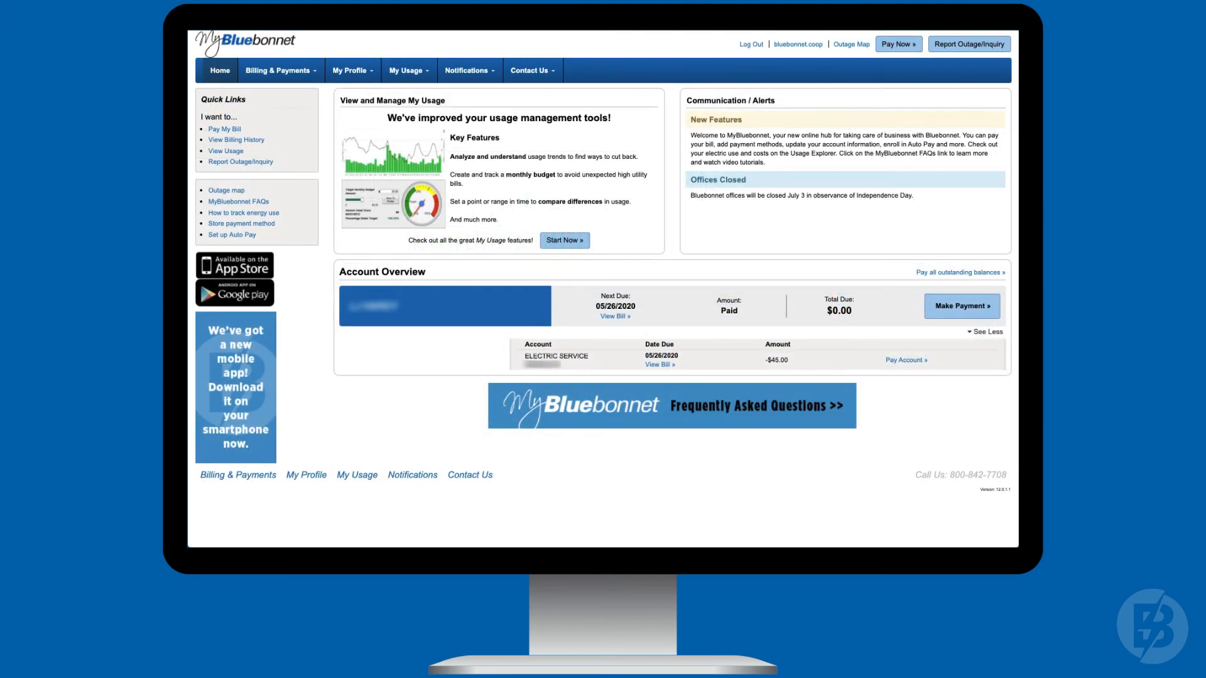